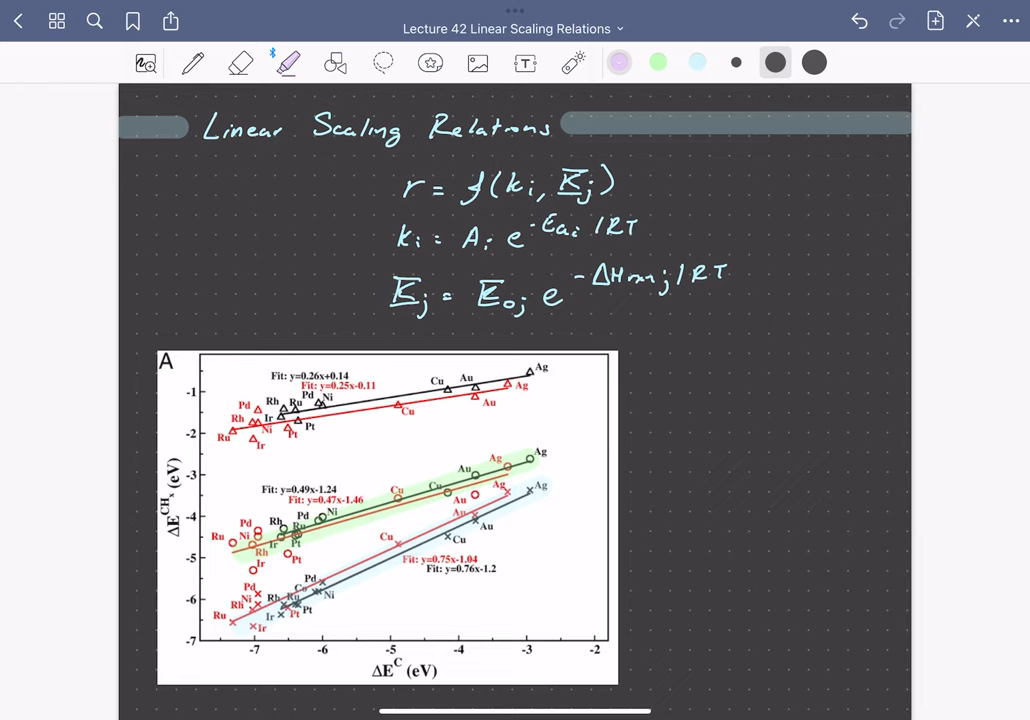
Highlight the black fit equations on the CHx plot in light blue, then return to fine ink
{"action": "scroll", "scroll_direction": "down", "scroll_amount": 3}
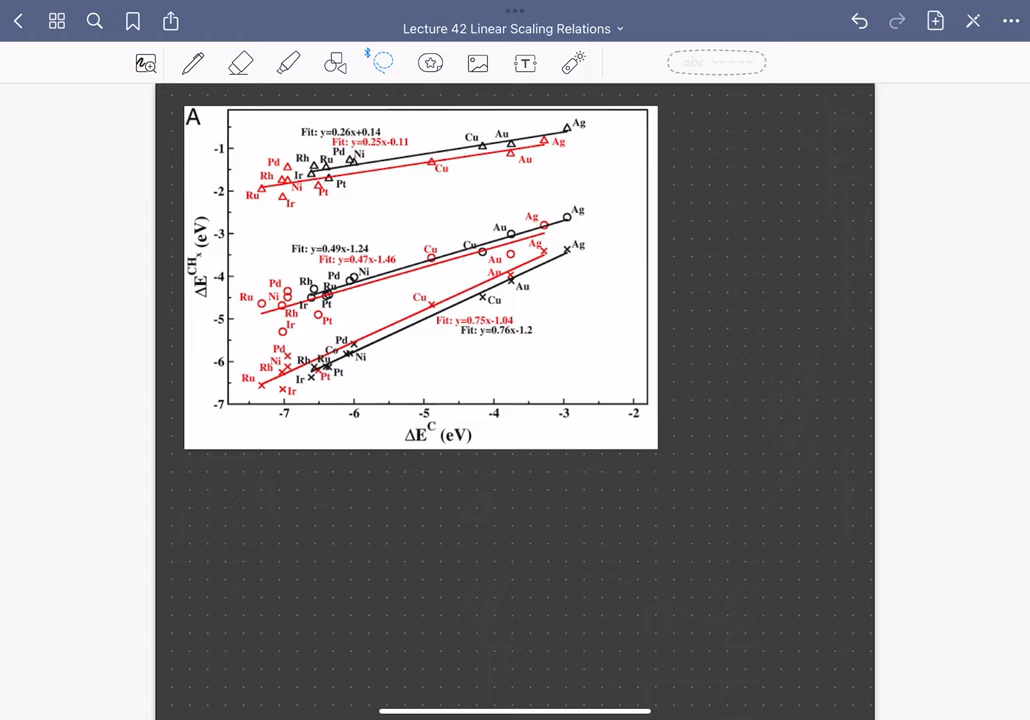
{"action": "left_click", "coordinate": [287, 62]}
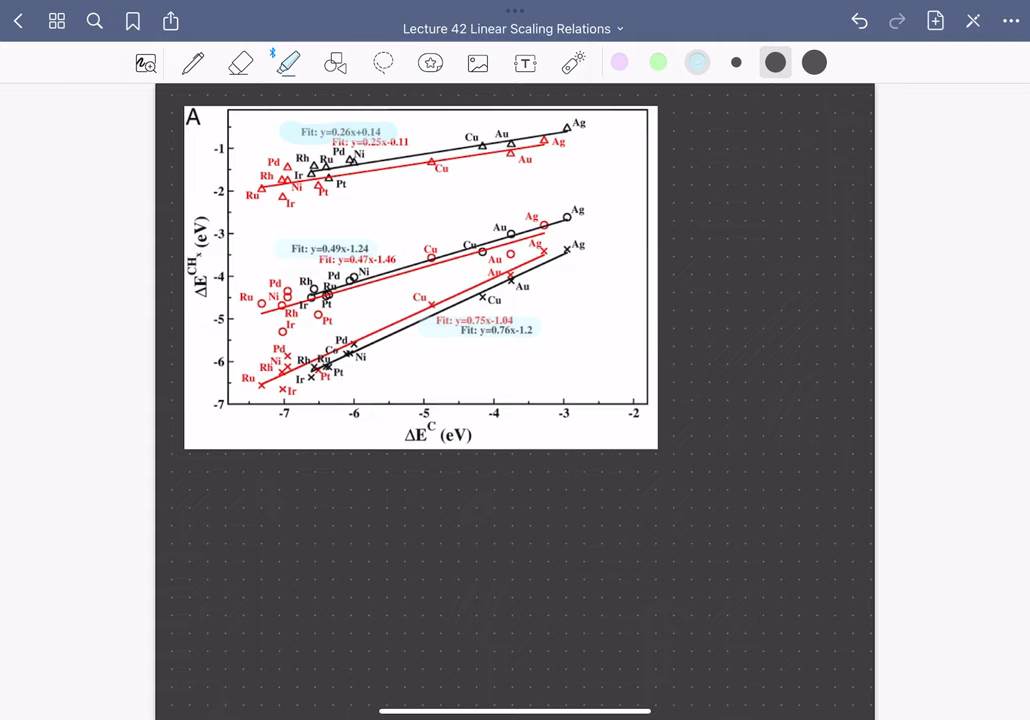
{"action": "left_click", "coordinate": [192, 62]}
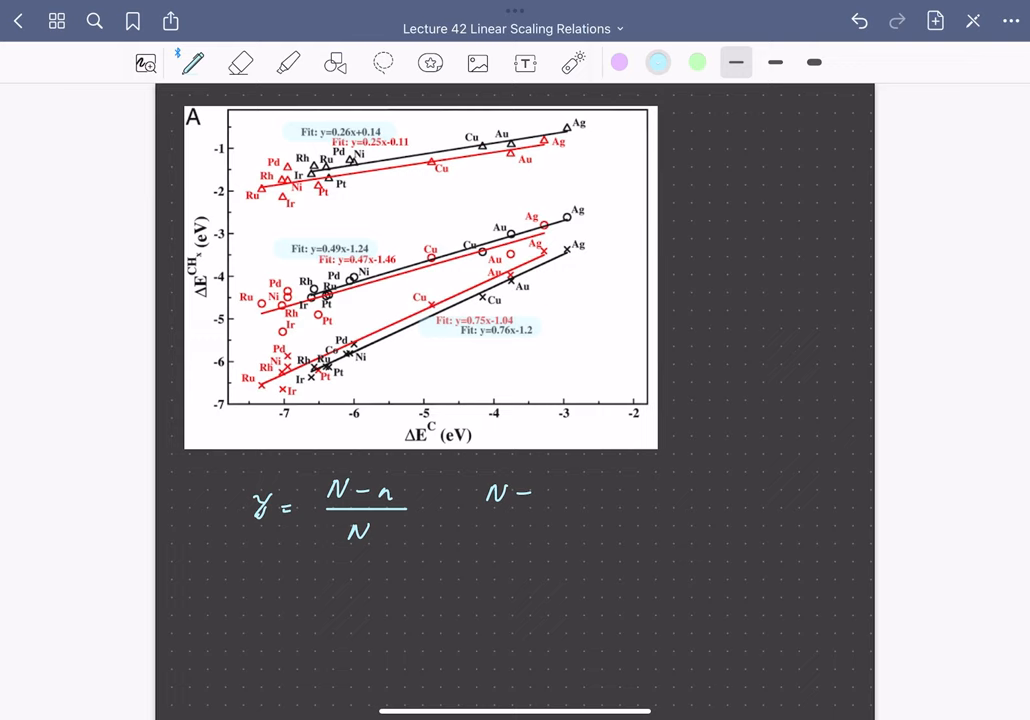
Write γ = (N − n)/N and define N as 'maximum valence of the adsorbate'
{"action": "type", "text": "maximum valence of the adsorbate"}
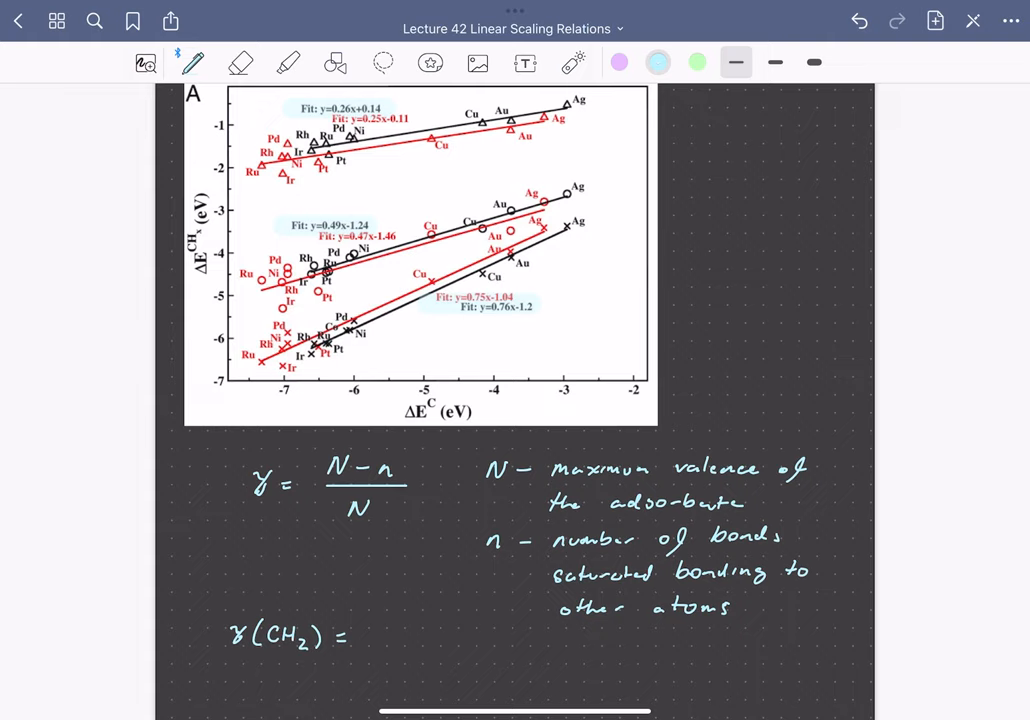
Begin the CH2 example by writing '4 -' after γ(CH2) =
{"action": "type", "text": "4 -"}
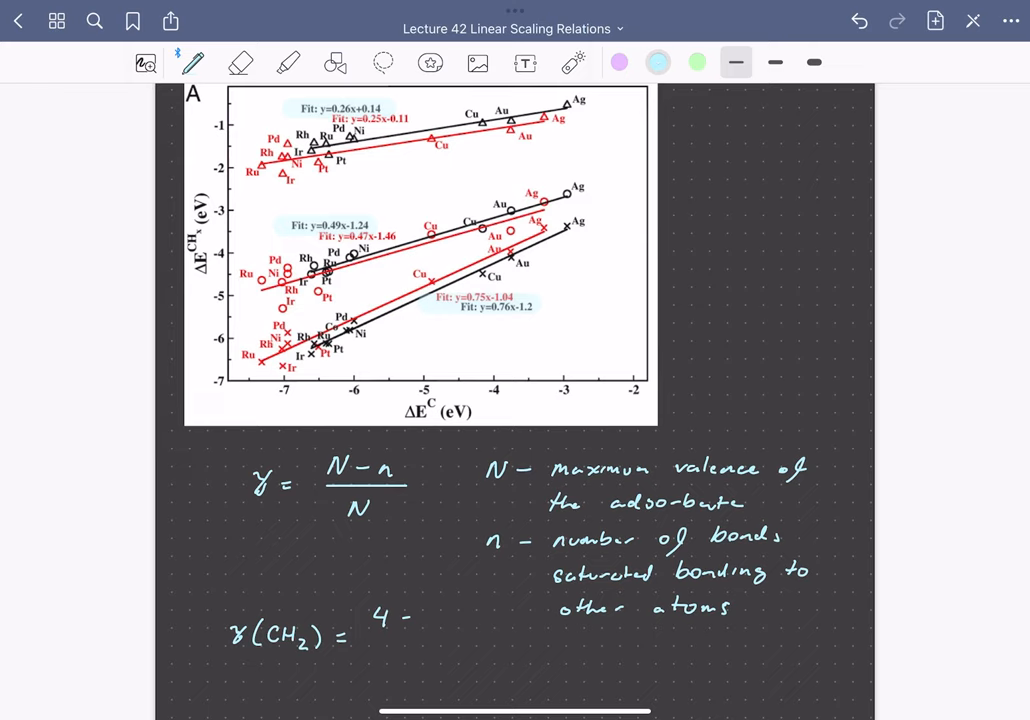